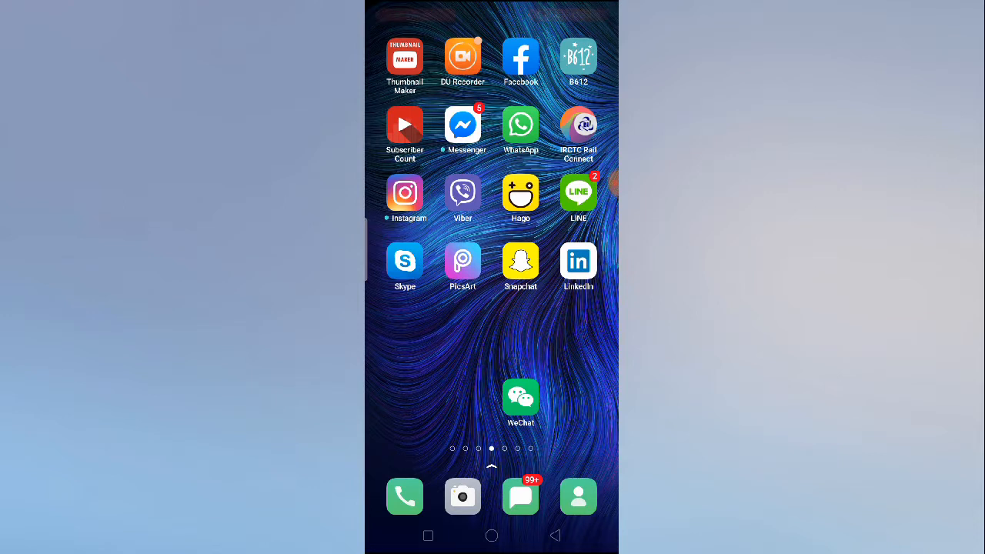
Switch the home screen to its main page showing the Settings and Play Store icons
{"action": "left_click", "coordinate": [462, 57]}
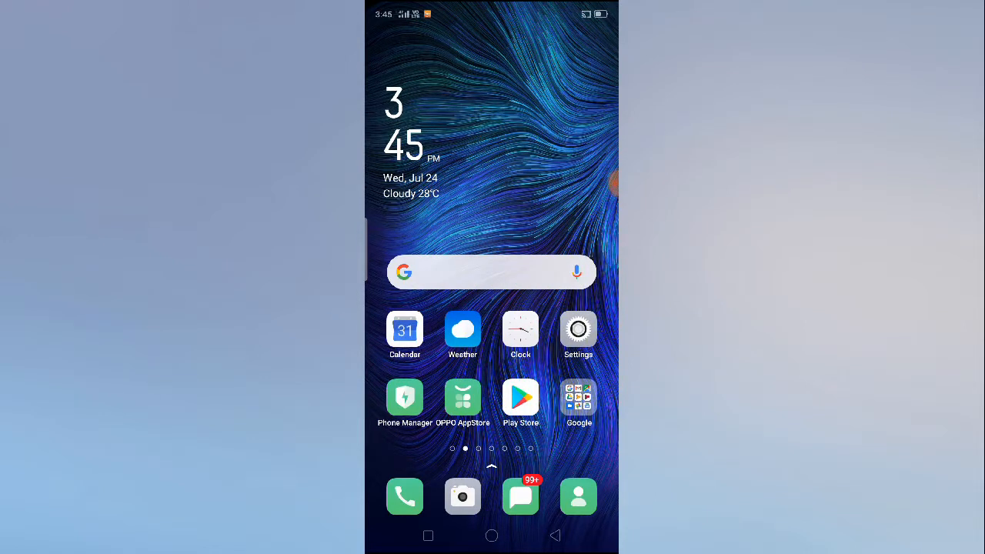
Enter Settings' App Management and scroll the installed-app list down to WeChat
{"action": "left_click", "coordinate": [579, 330]}
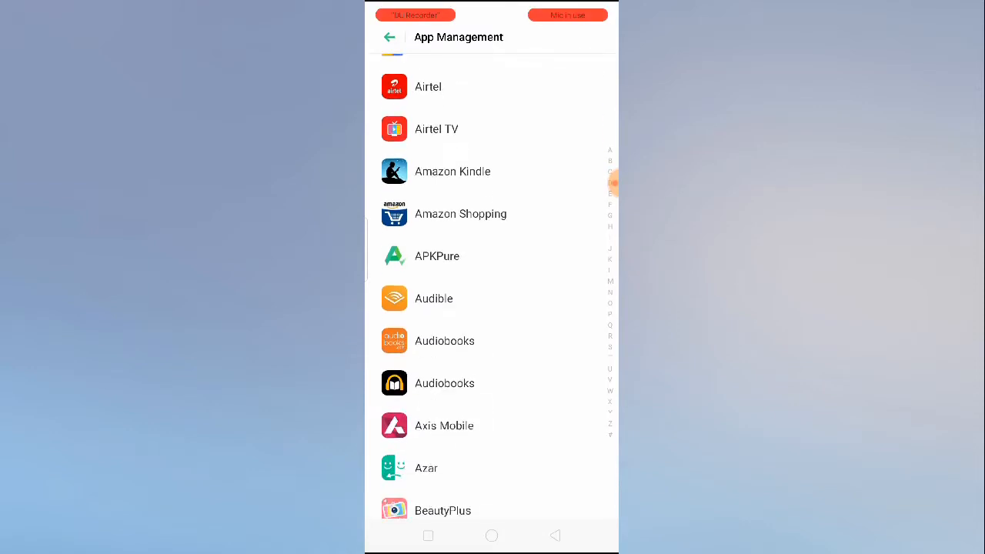
{"action": "scroll", "scroll_direction": "down", "scroll_amount": 3}
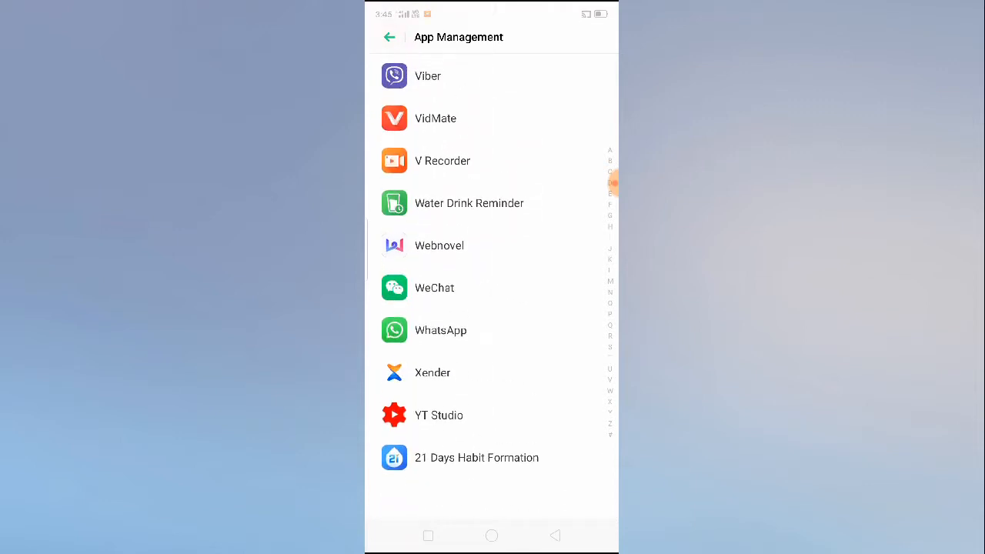
{"action": "scroll", "scroll_direction": "down", "scroll_amount": 3}
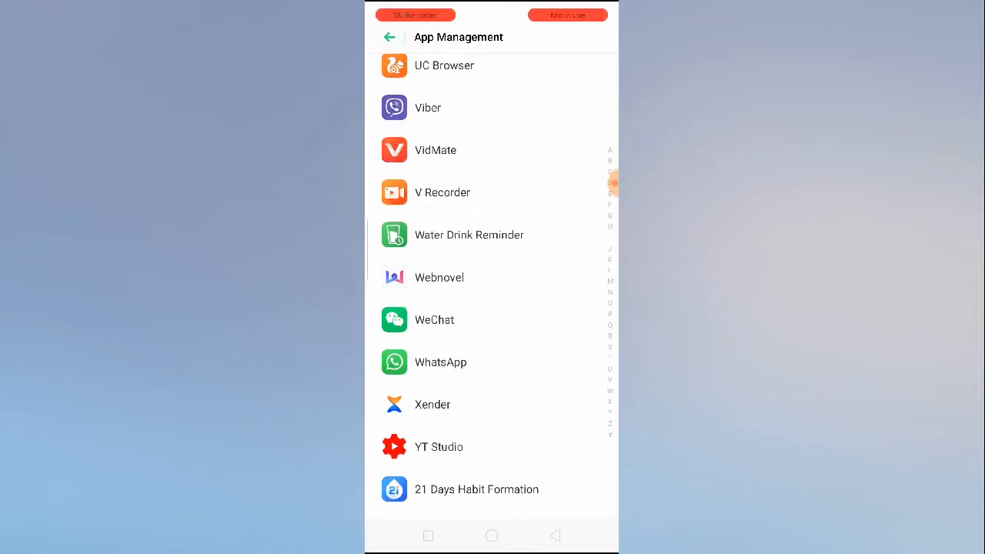
Force-stop WeChat from its App Info page, confirming the Force Stop dialog
{"action": "left_click", "coordinate": [434, 319]}
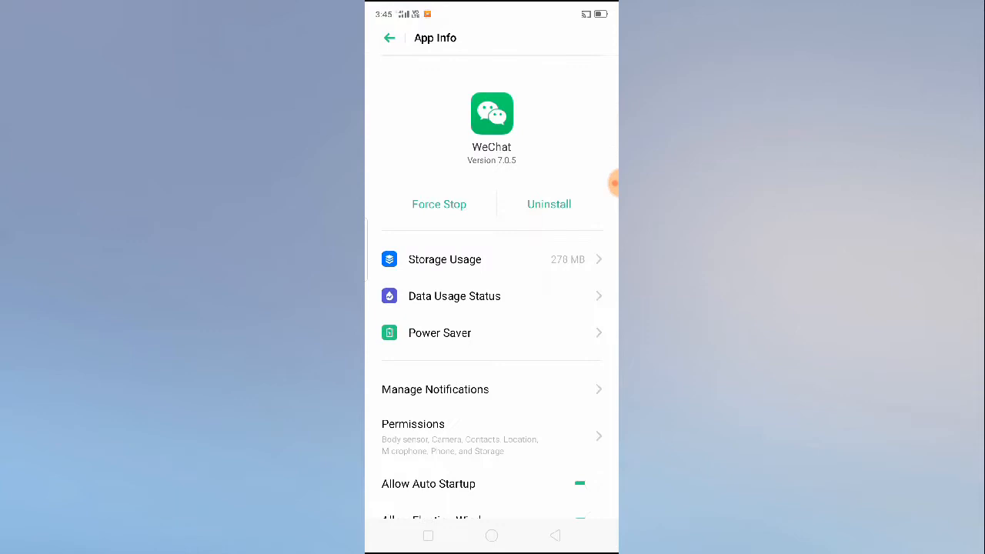
{"action": "left_click", "coordinate": [439, 204]}
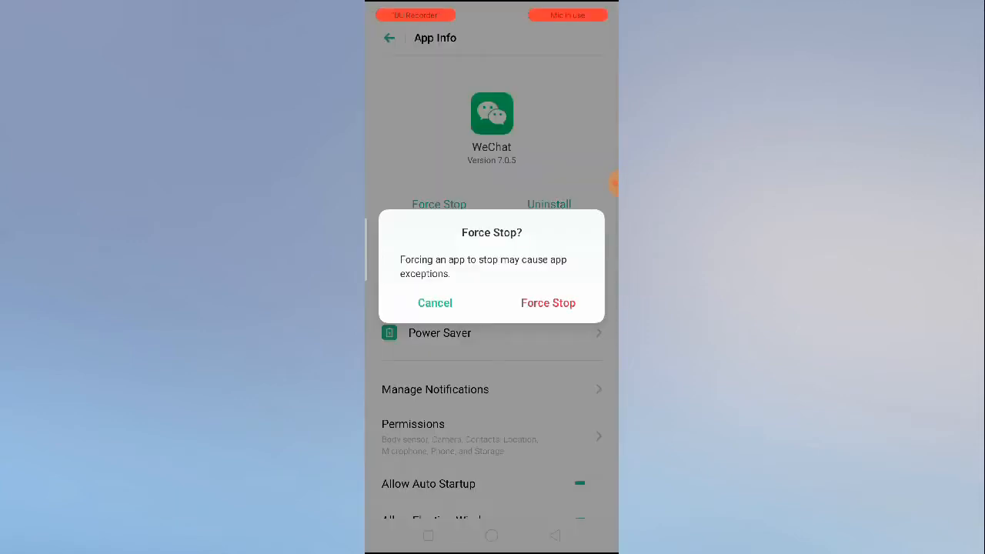
{"action": "left_click", "coordinate": [434, 302]}
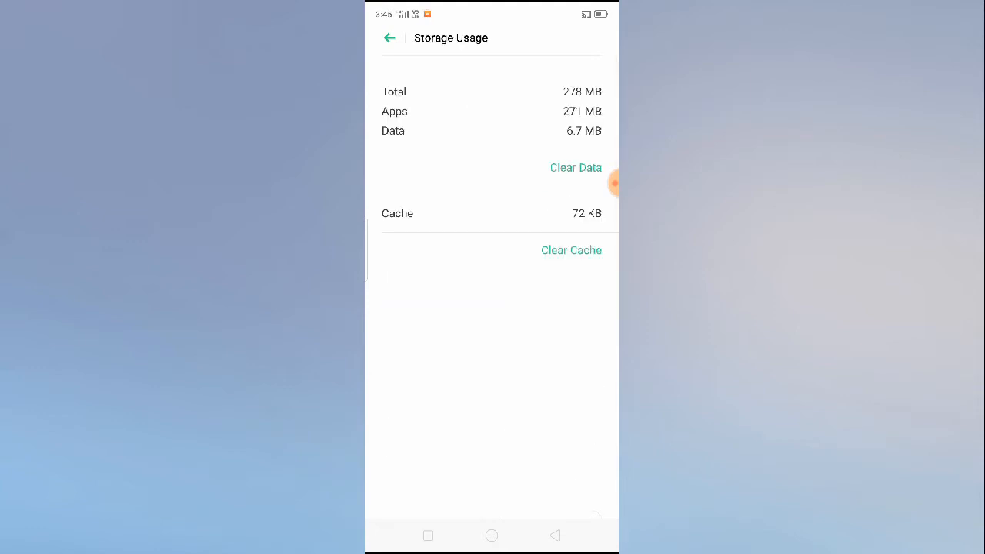
Clear all of WeChat's stored data from Storage Usage, confirm, and return to App Info
{"action": "left_click", "coordinate": [575, 166]}
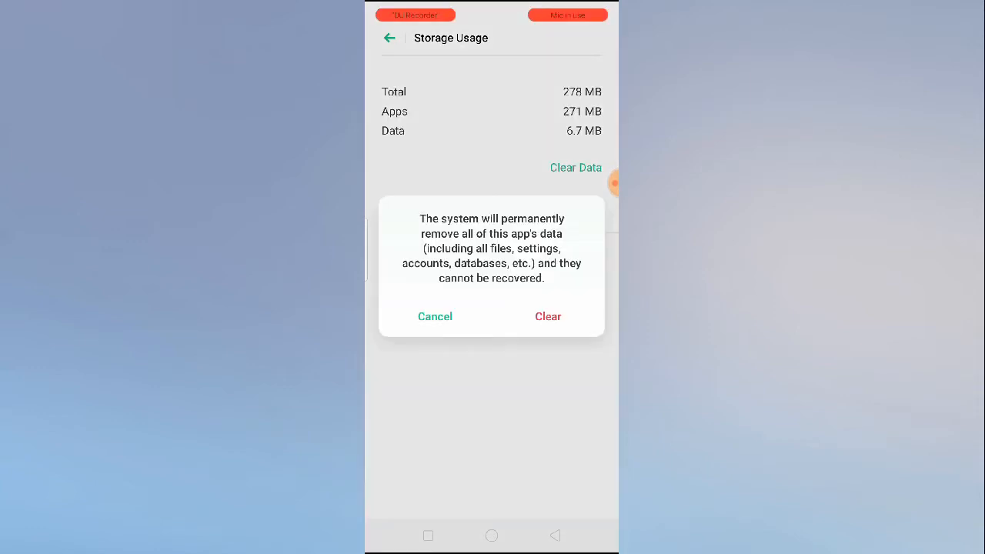
{"action": "left_click", "coordinate": [434, 317]}
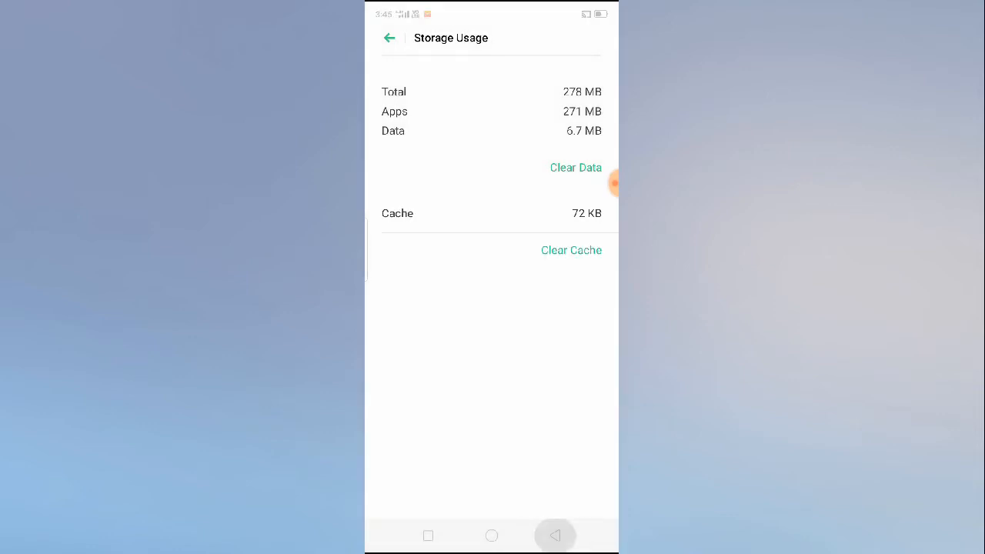
{"action": "left_click", "coordinate": [389, 37]}
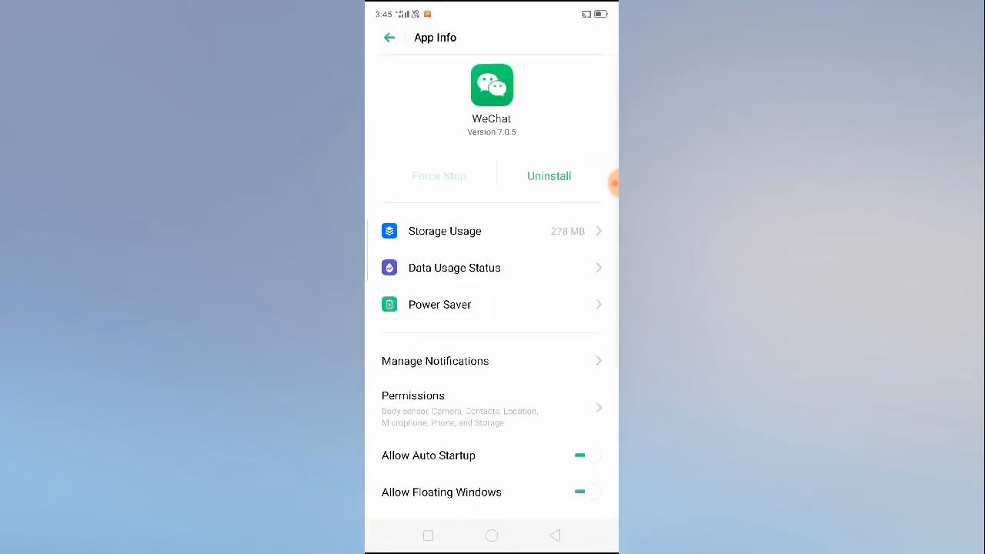
Enable all of WeChat's permissions and return to the home screen
{"action": "scroll", "scroll_direction": "up", "scroll_amount": 3}
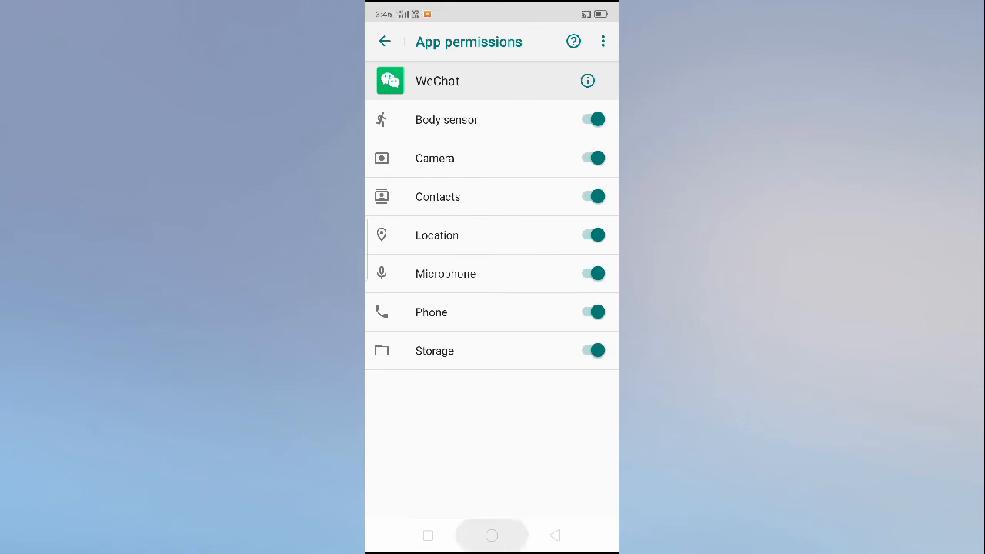
{"action": "left_click", "coordinate": [493, 535]}
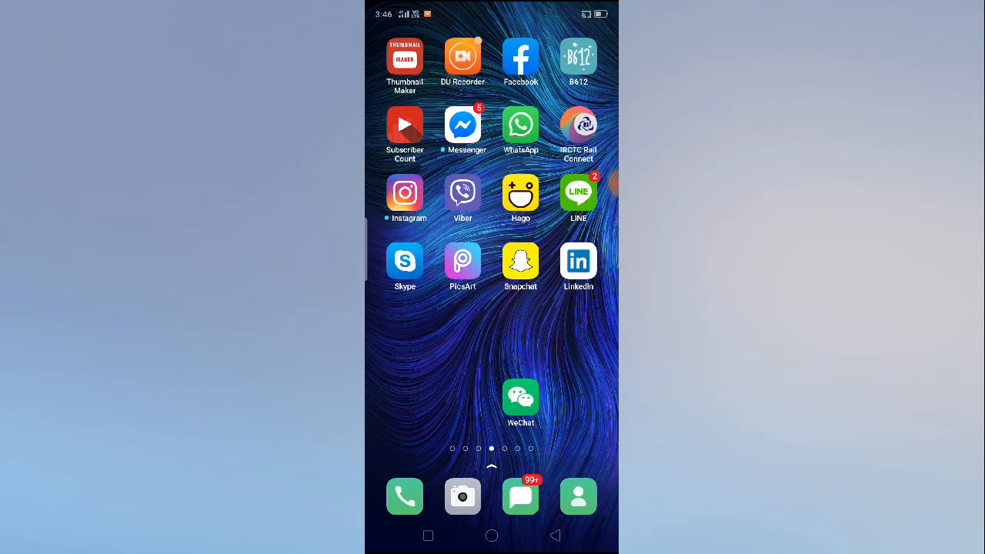
{"action": "left_click", "coordinate": [461, 55]}
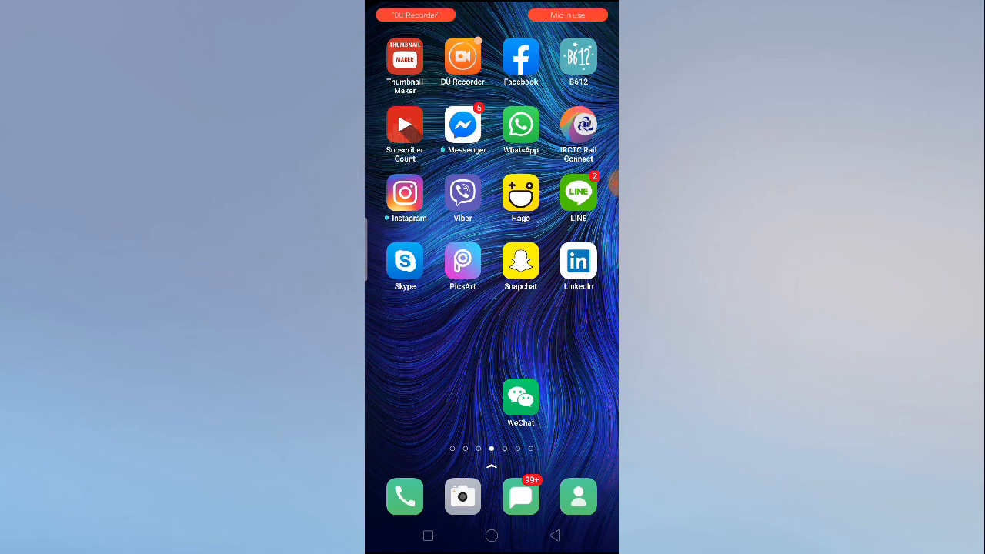